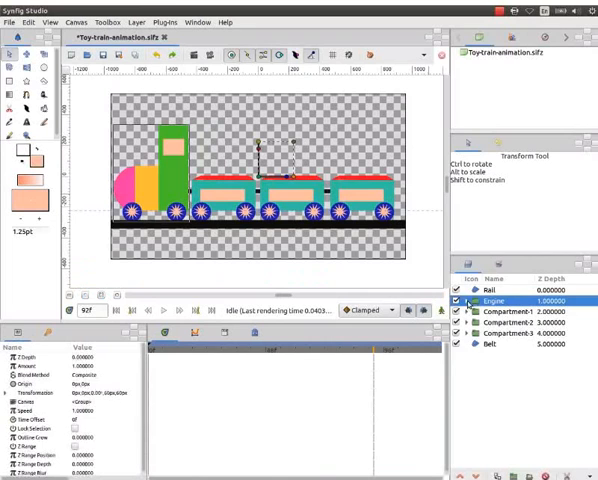
- Enter 360 as the wheel rotate layer's Angle so the engine wheel turns a full circle
click(466, 300)
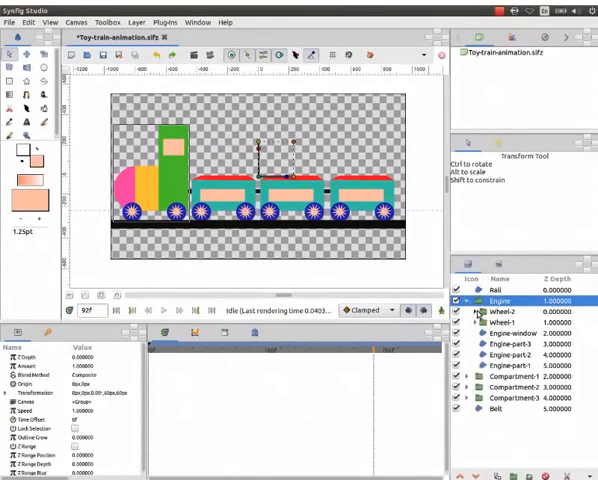
click(468, 312)
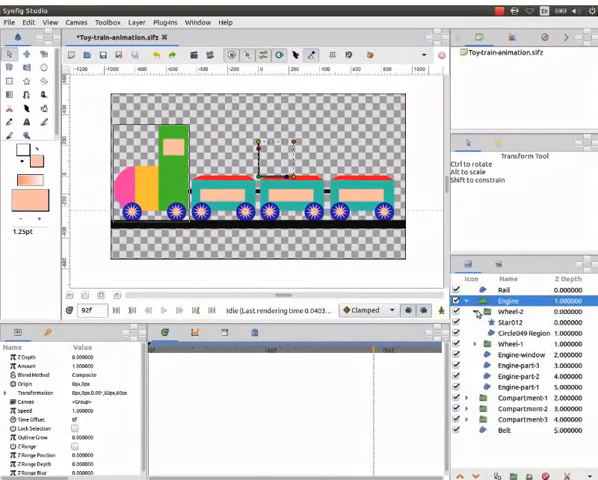
click(476, 312)
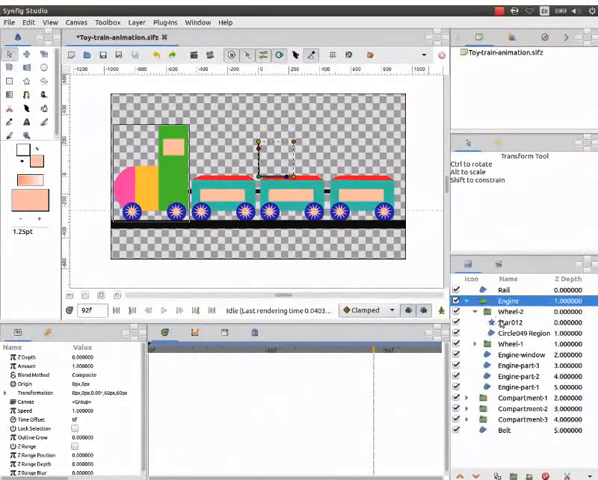
click(512, 334)
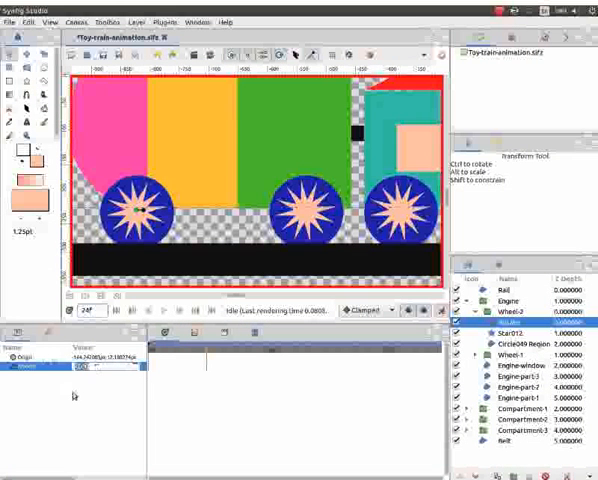
text(360)
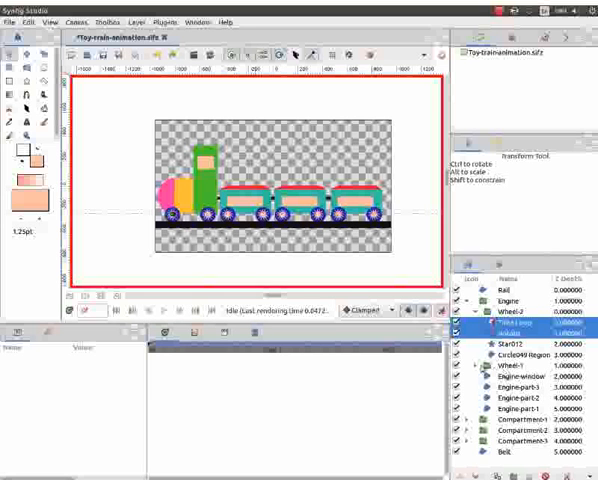
- Add position waypoints for the train body and wheel-2 layers so the train runs along the rail
click(468, 376)
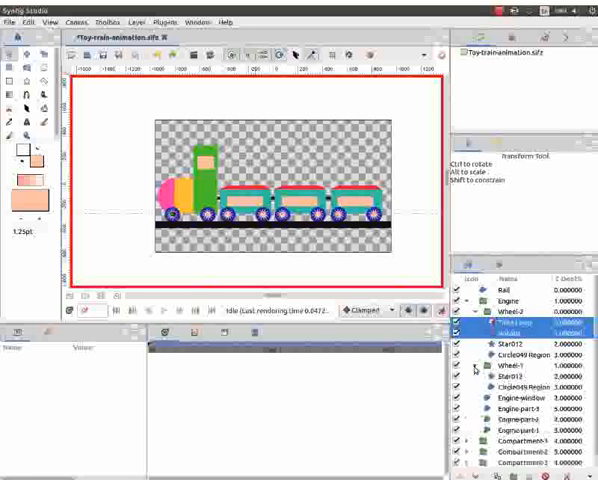
click(512, 380)
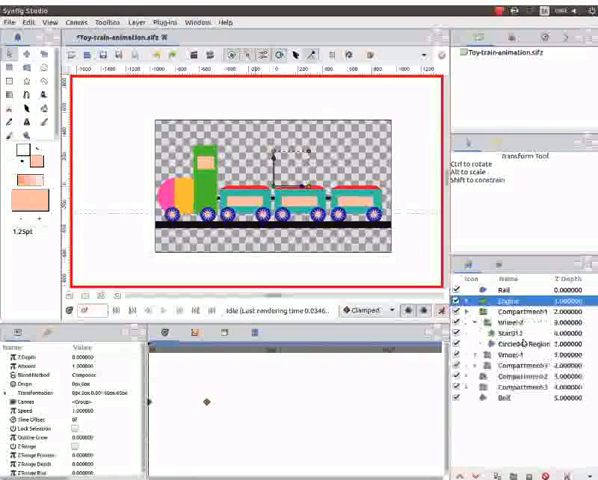
click(500, 328)
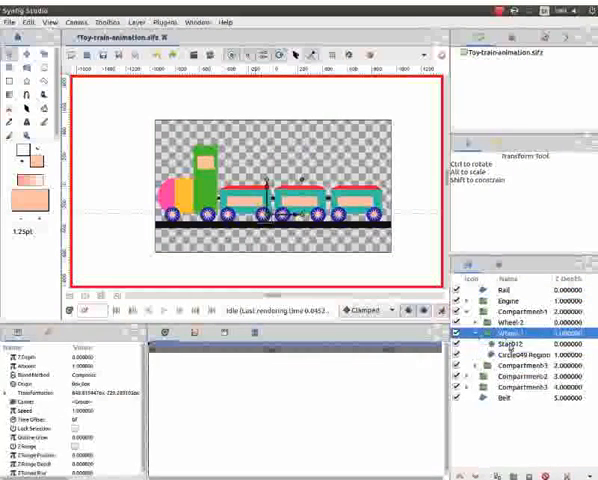
click(512, 344)
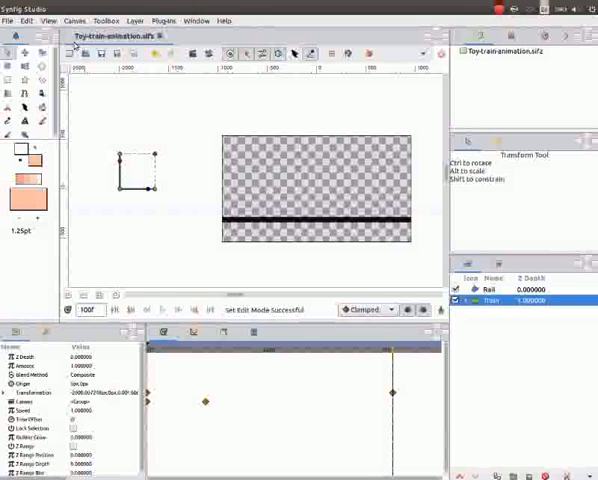
- Render the train animation to a video file from File > Render
click(8, 20)
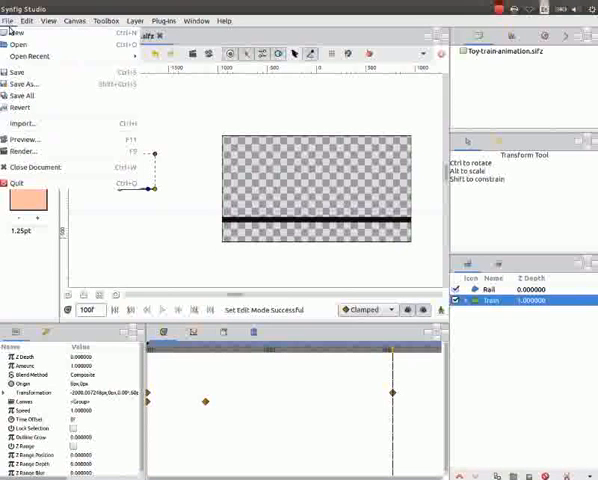
click(24, 148)
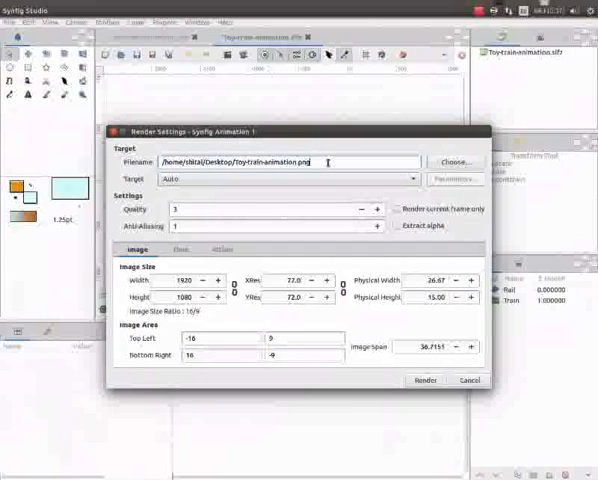
key(BackSpace)
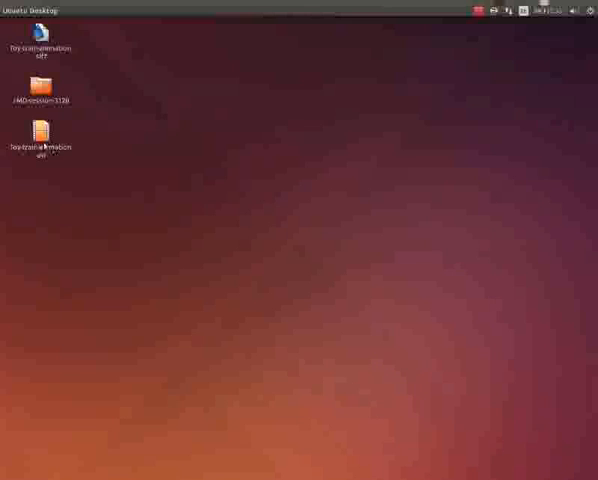
- Open the rendered animation file from the desktop with Firefox Web Browser
click(40, 136)
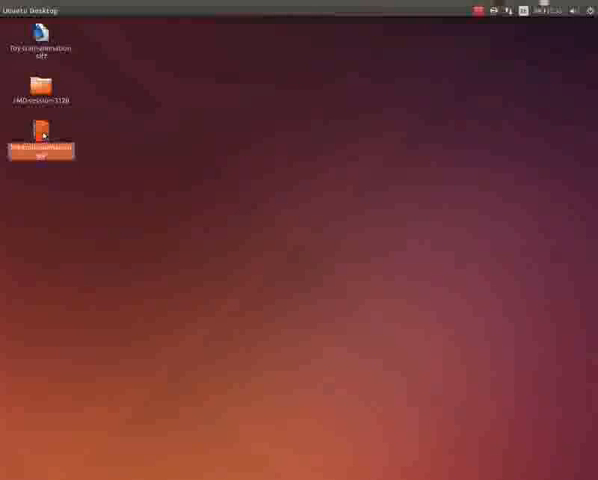
right_click(40, 140)
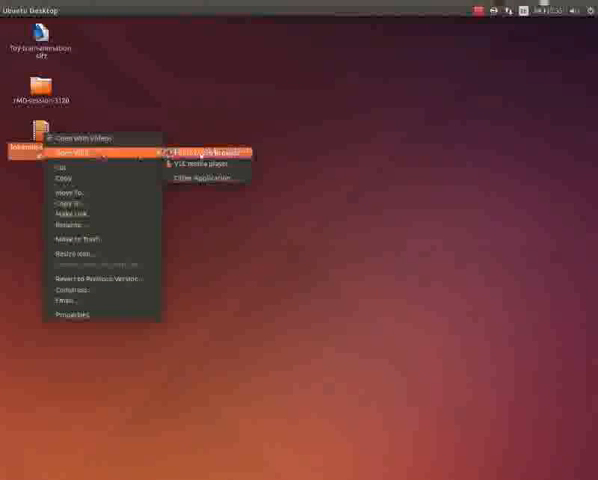
click(210, 152)
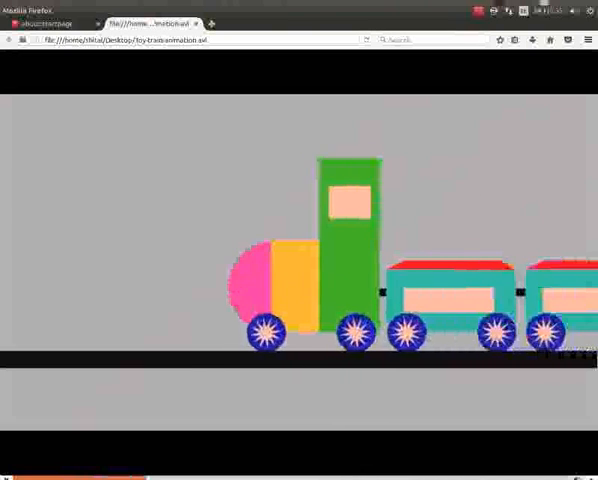